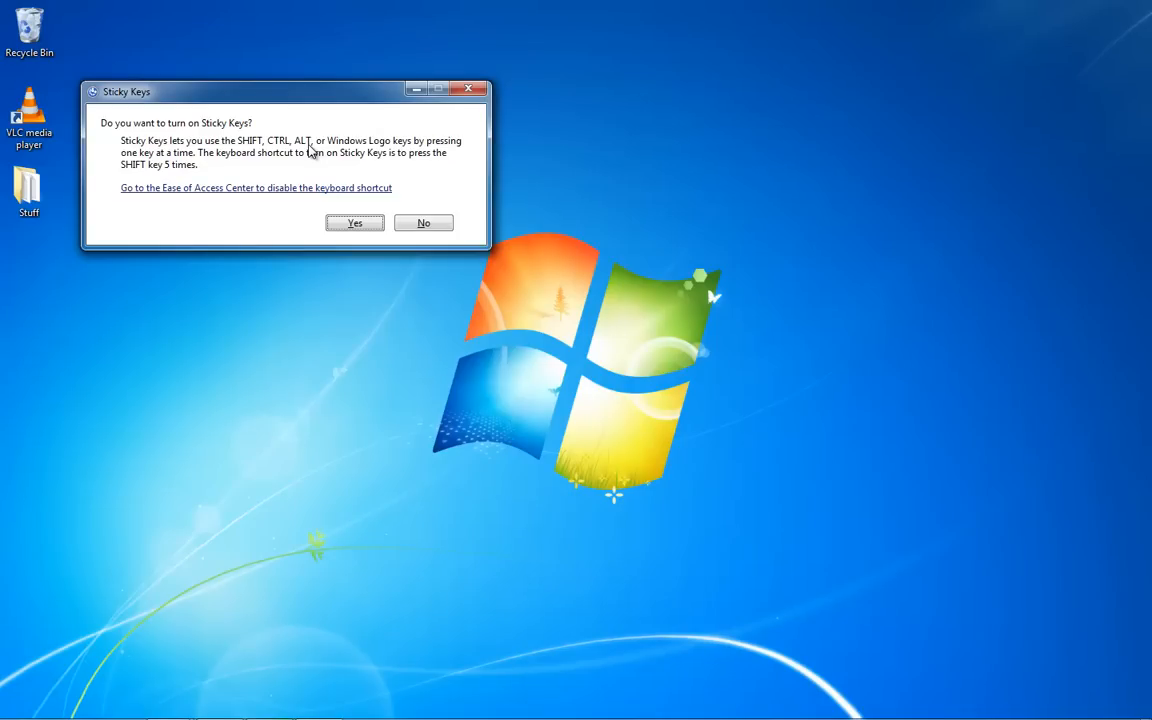
pyautogui.moveTo(316, 158)
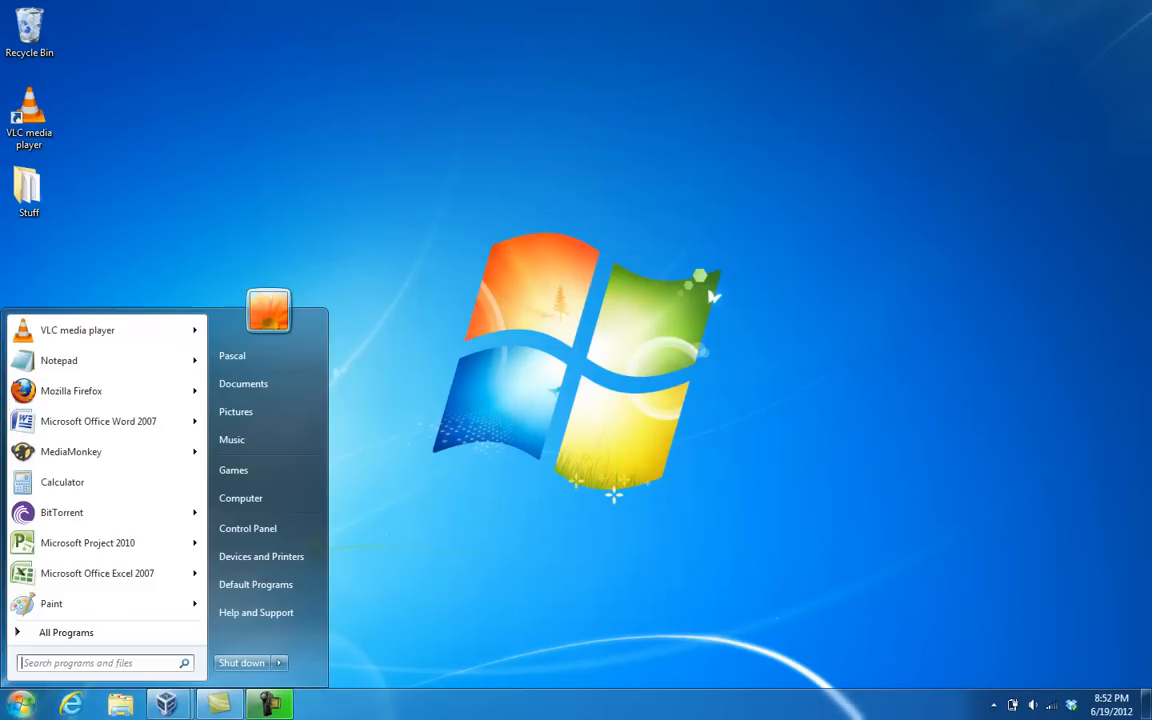
pyautogui.moveTo(247, 528)
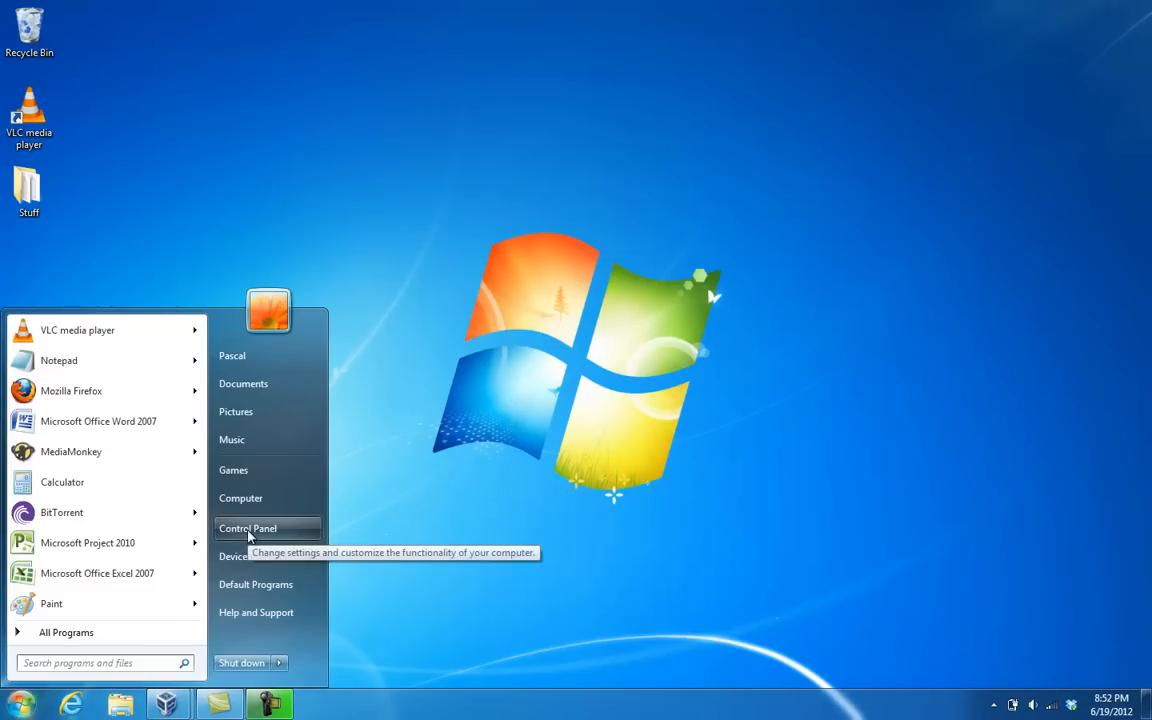
# - Go from Control Panel's Ease of Access Center to 'Make the keyboard easier to use'
pyautogui.click(247, 528)
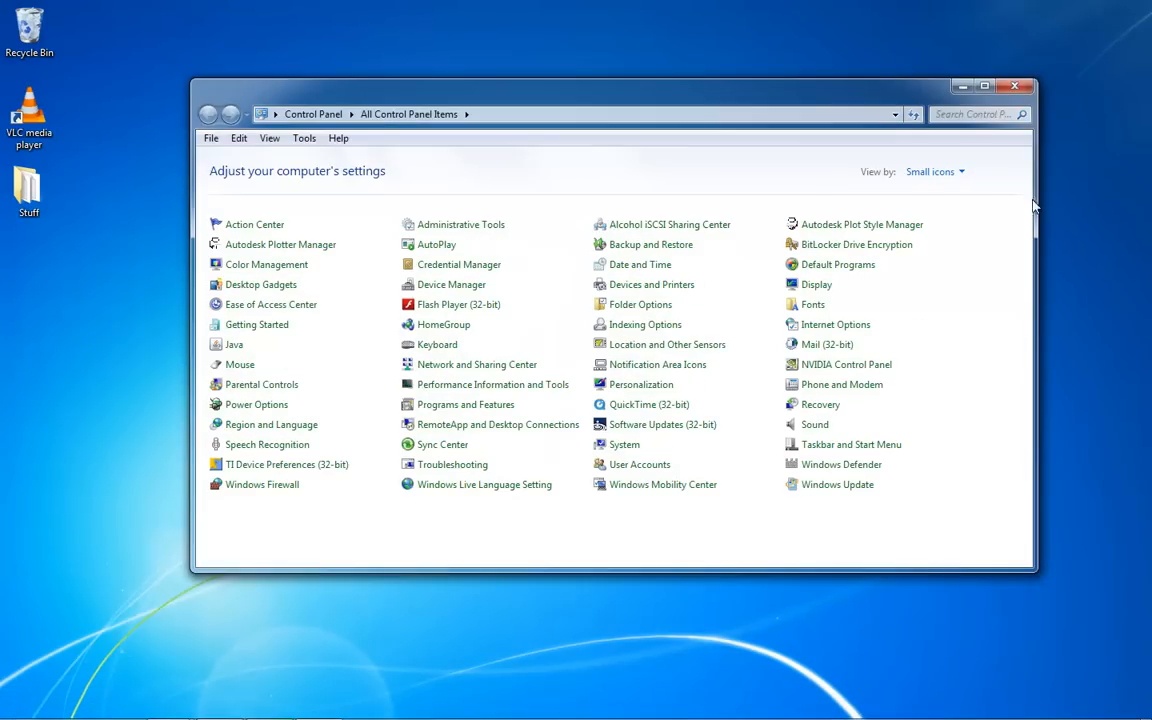
pyautogui.moveTo(258, 304)
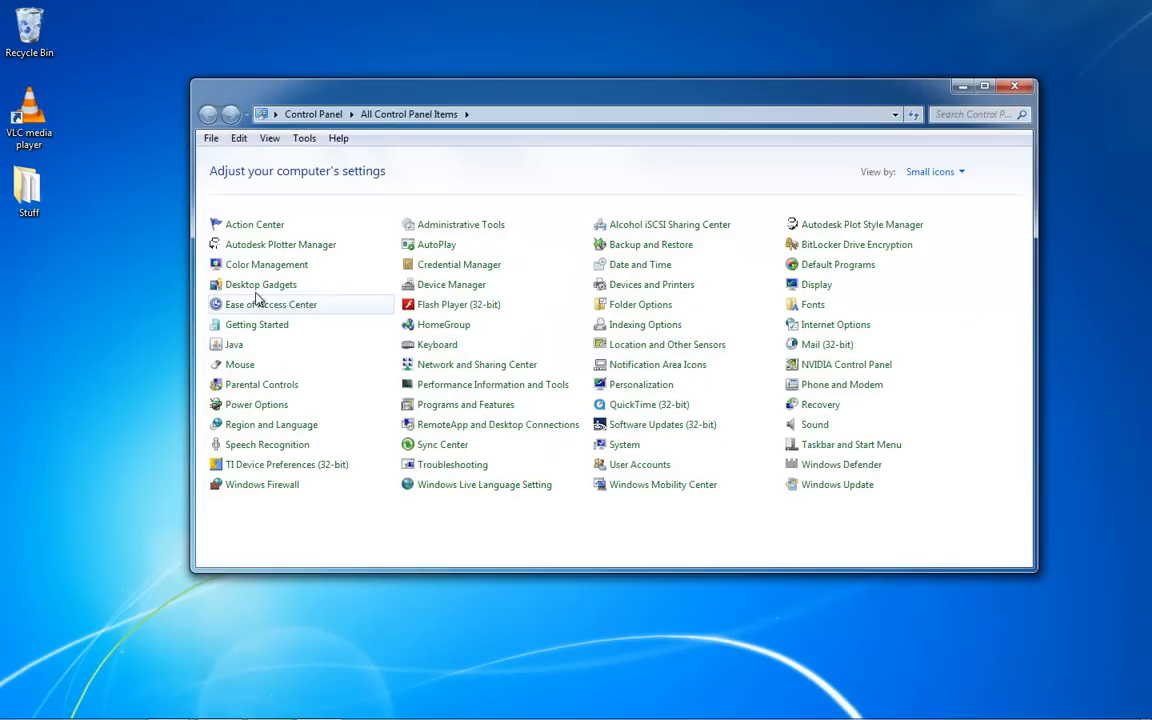
pyautogui.moveTo(270, 305)
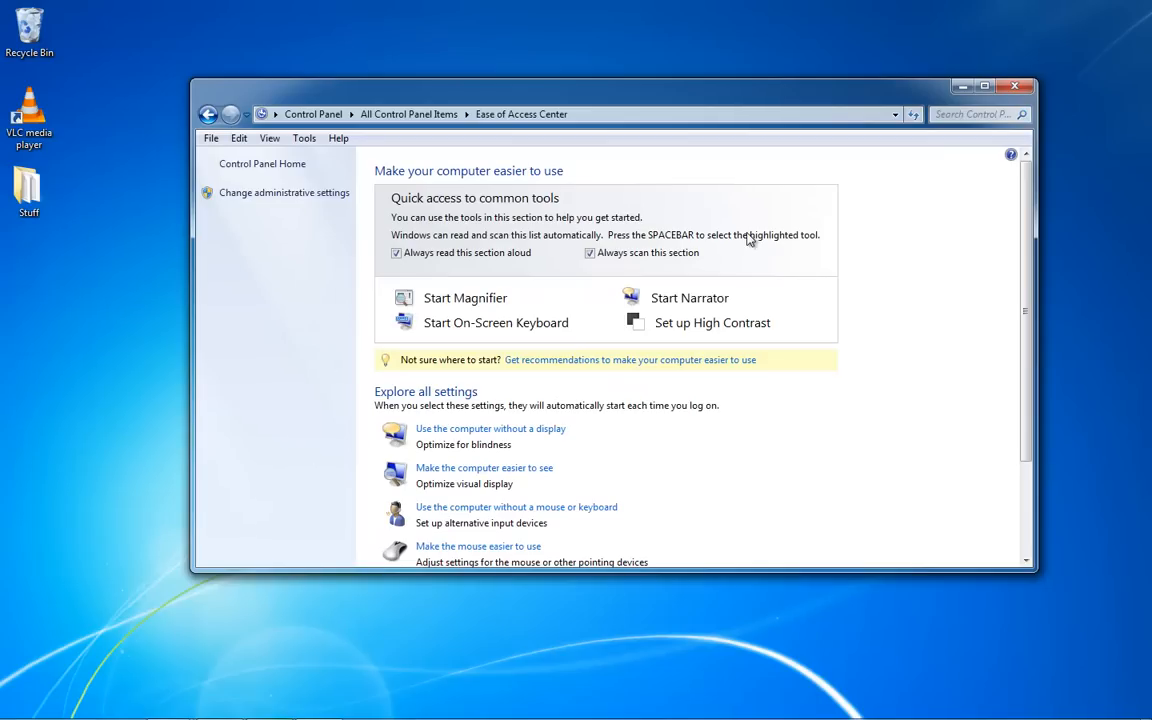
pyautogui.scroll(-3)
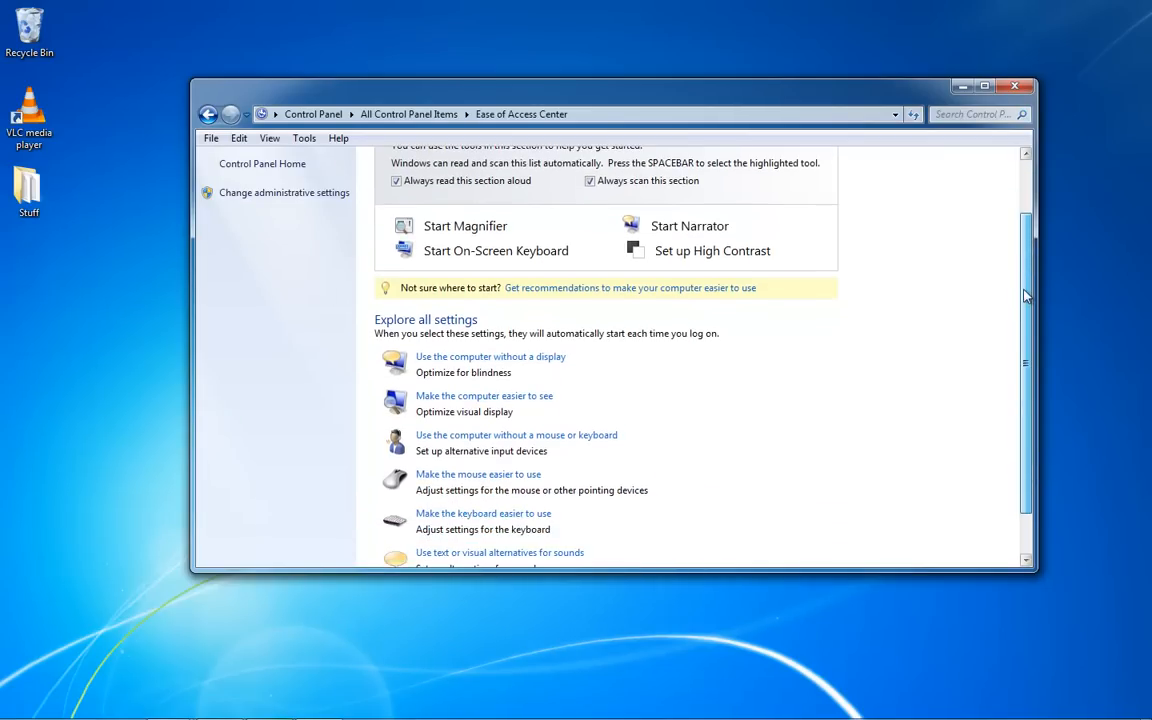
pyautogui.scroll(-3)
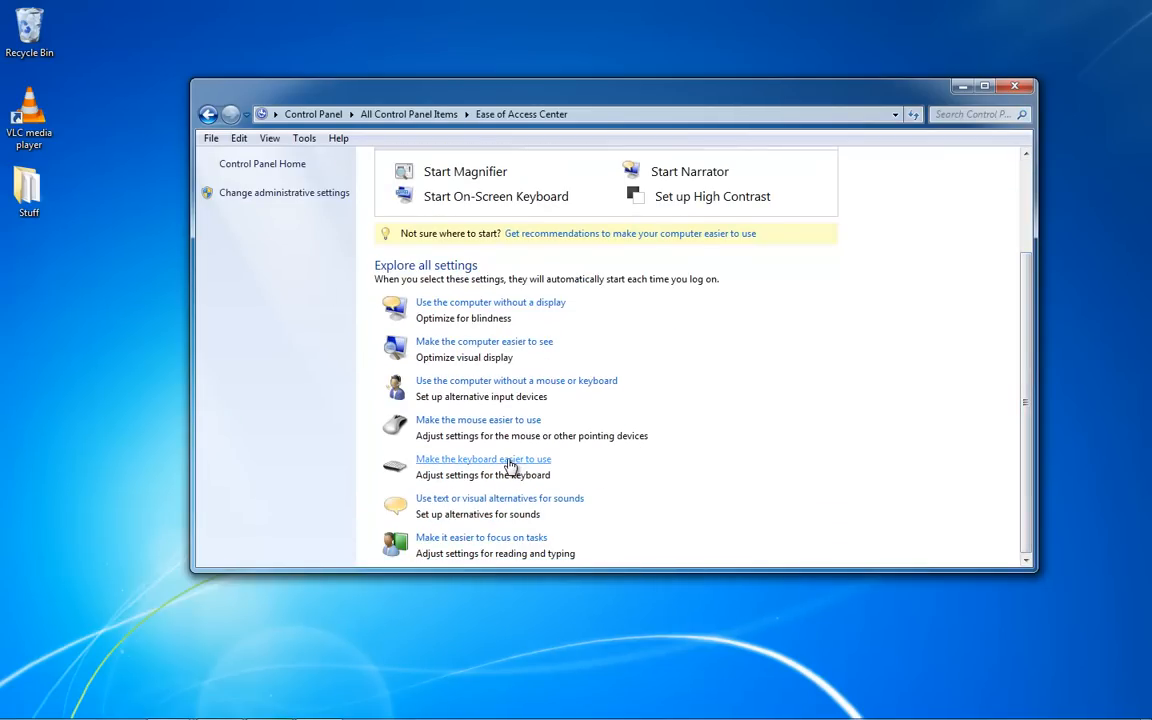
pyautogui.click(483, 459)
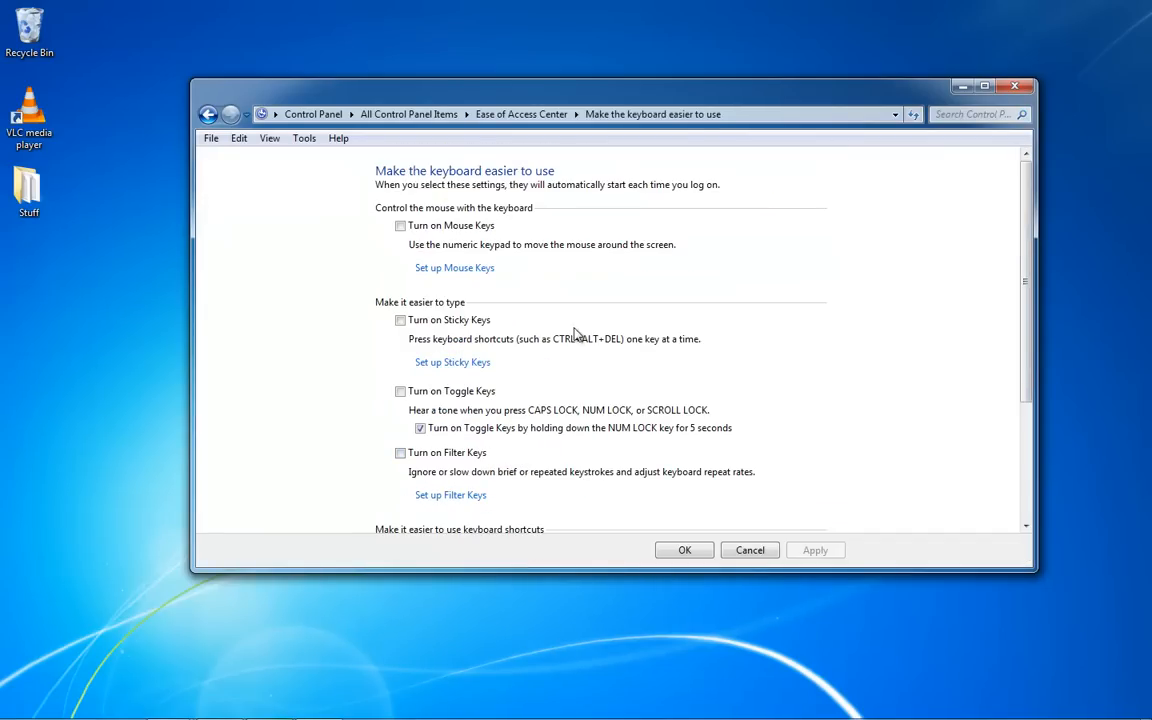
pyautogui.moveTo(454, 268)
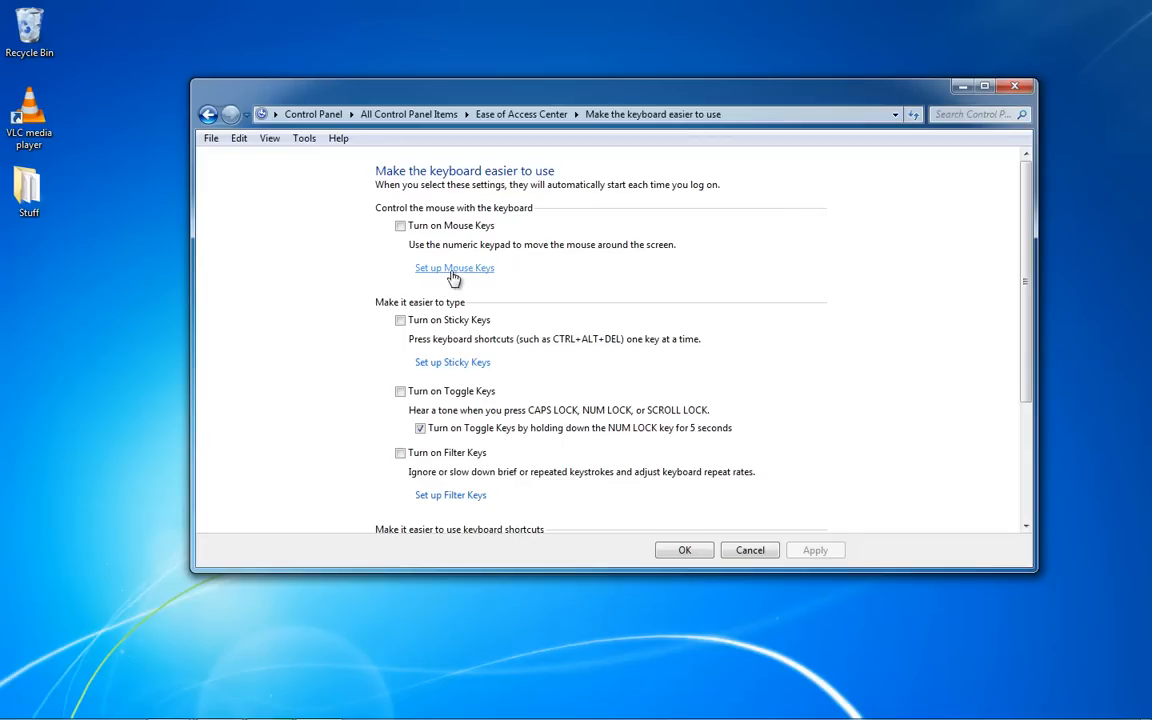
pyautogui.moveTo(470, 368)
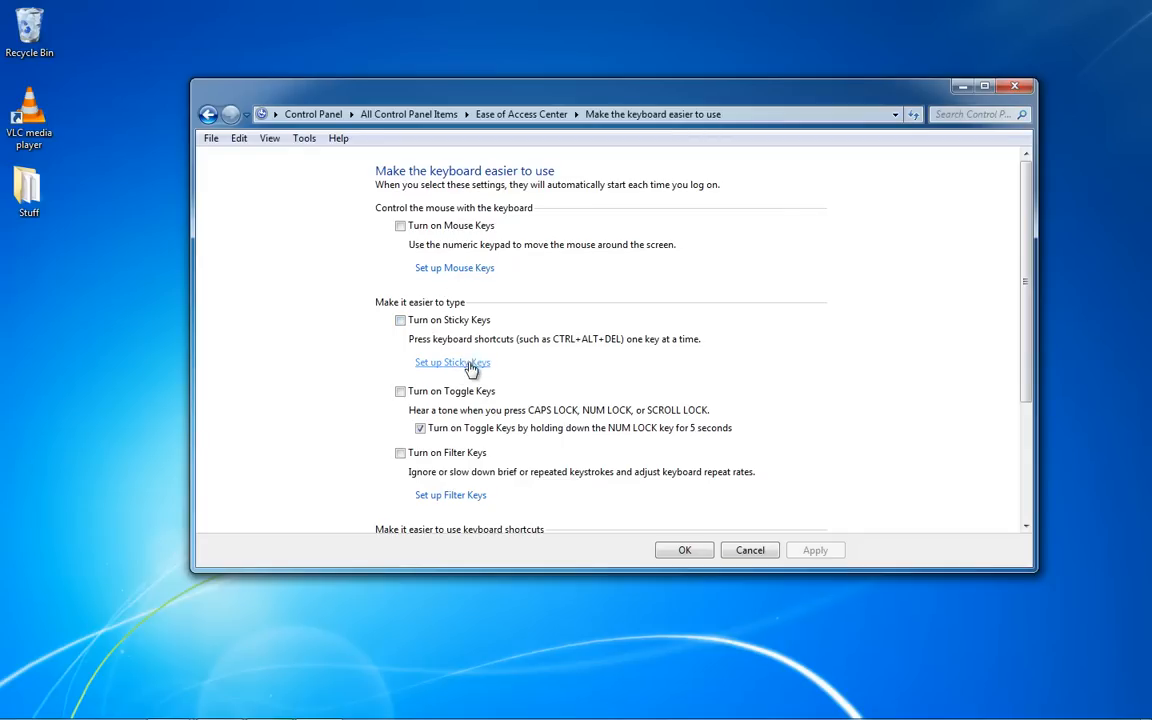
# - In Set up Sticky Keys, uncheck 'Turn on Sticky Keys when SHIFT is pressed five times' and save
pyautogui.click(452, 362)
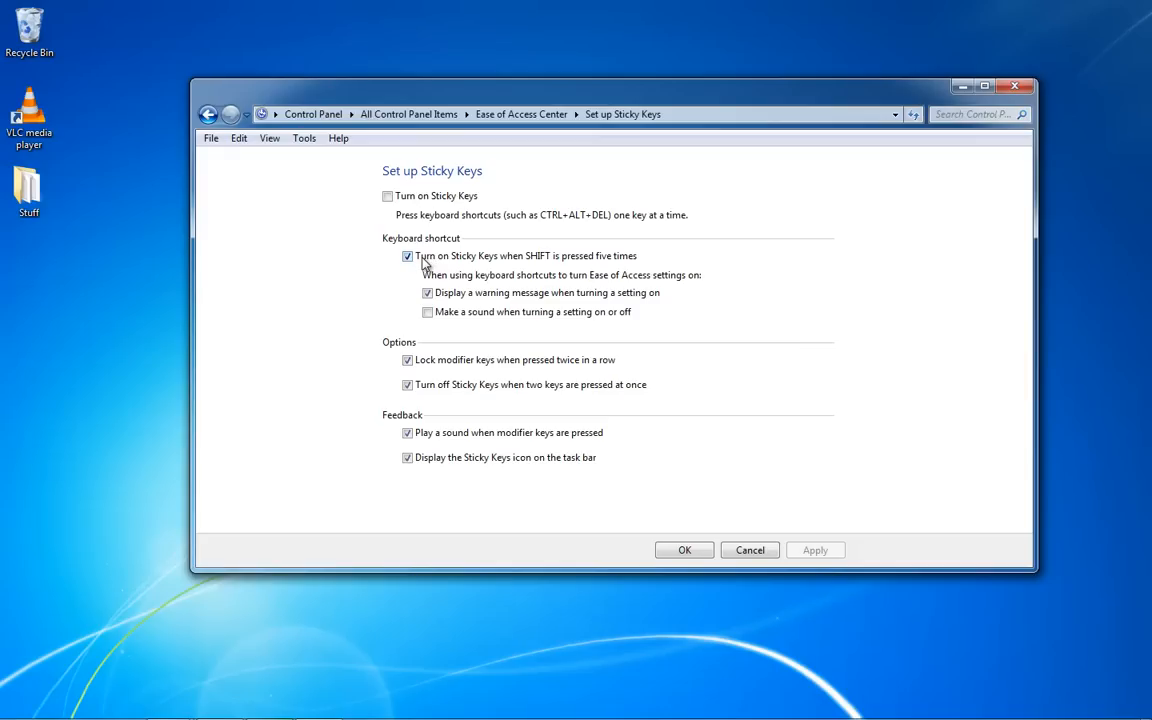
pyautogui.moveTo(491, 260)
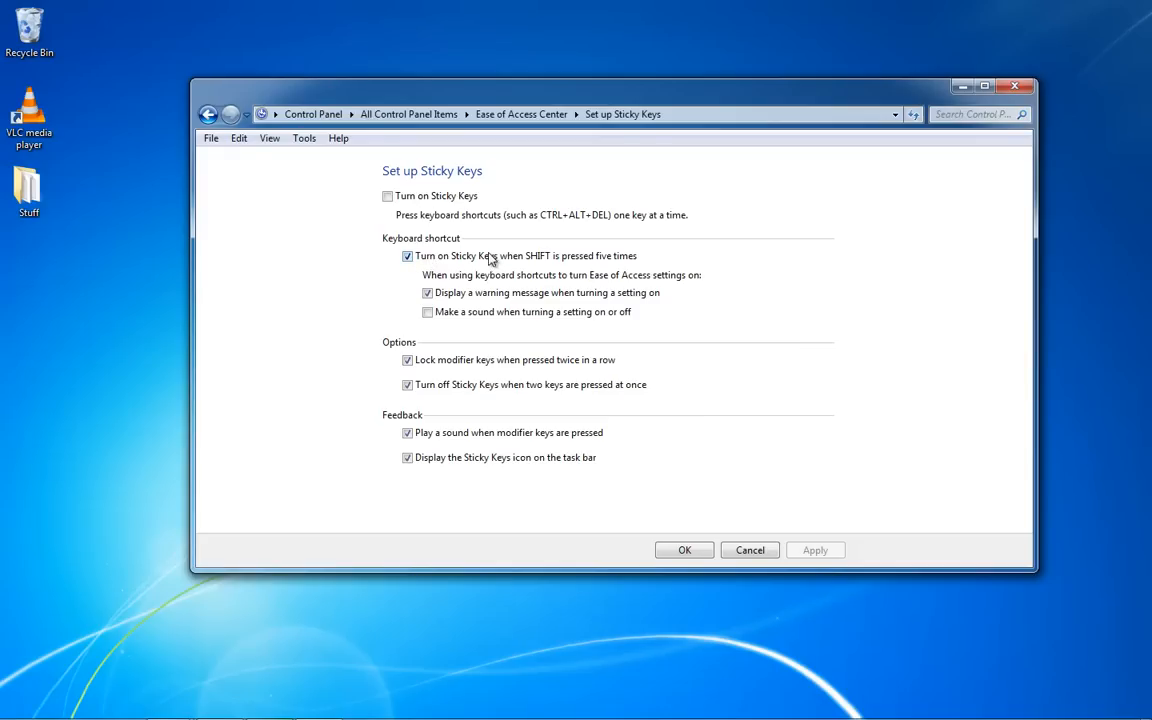
pyautogui.moveTo(452, 257)
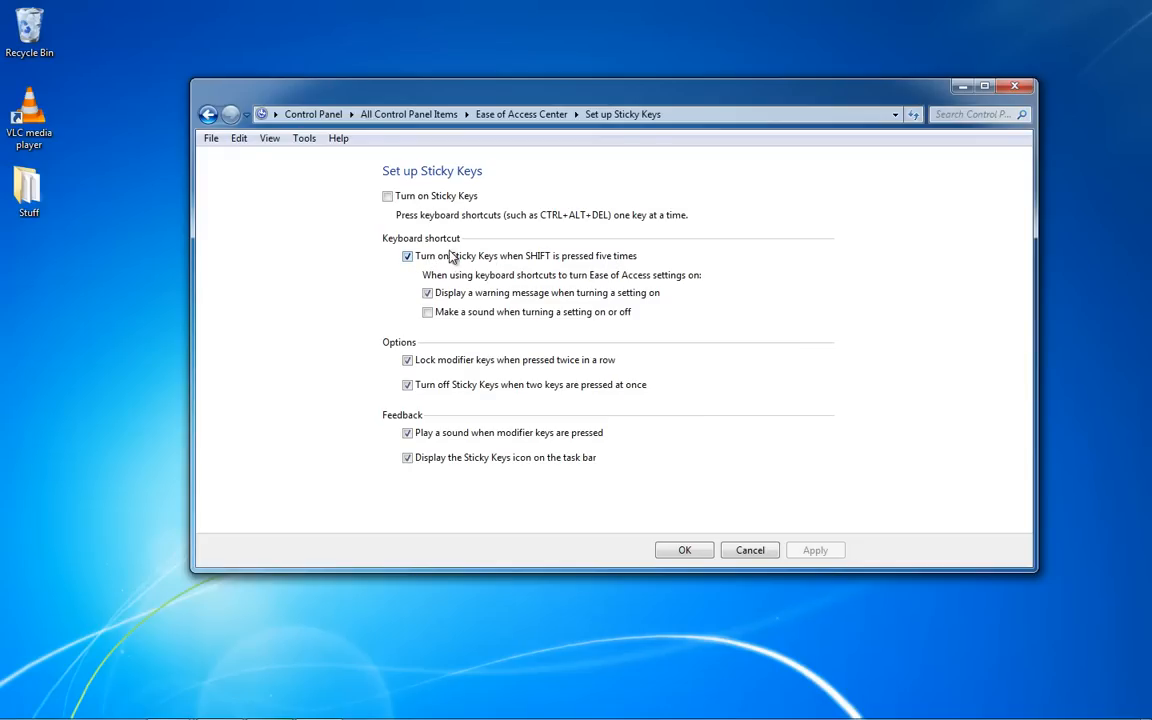
pyautogui.click(407, 255)
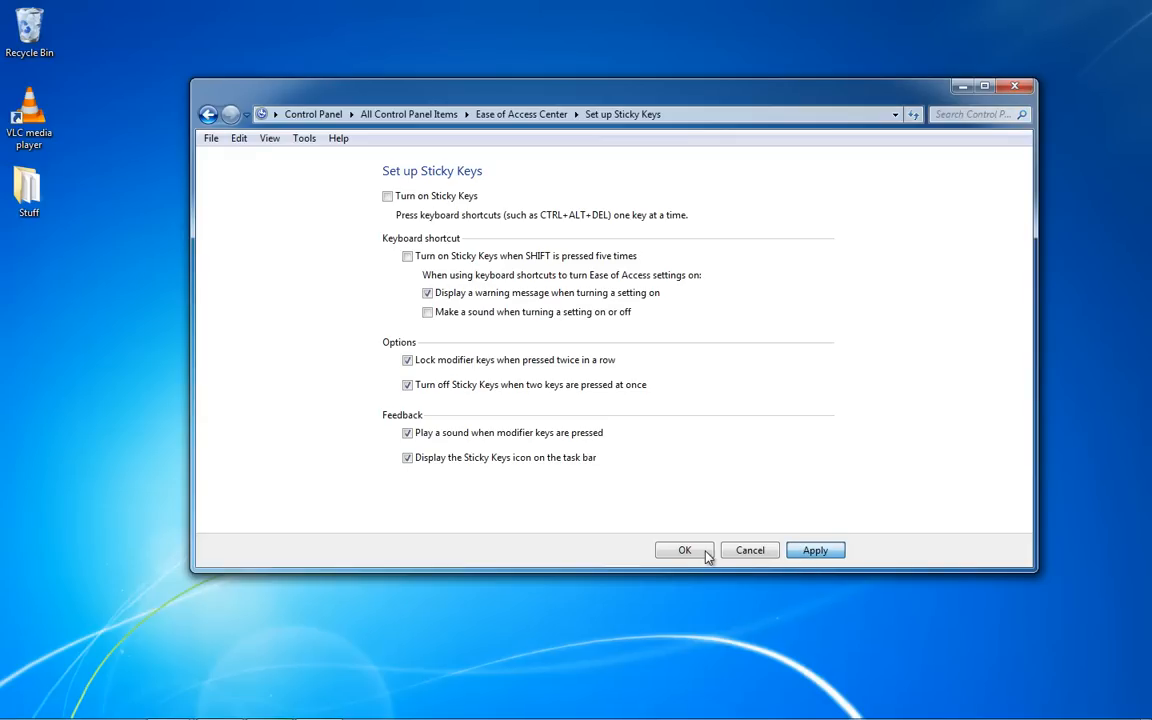
pyautogui.click(815, 550)
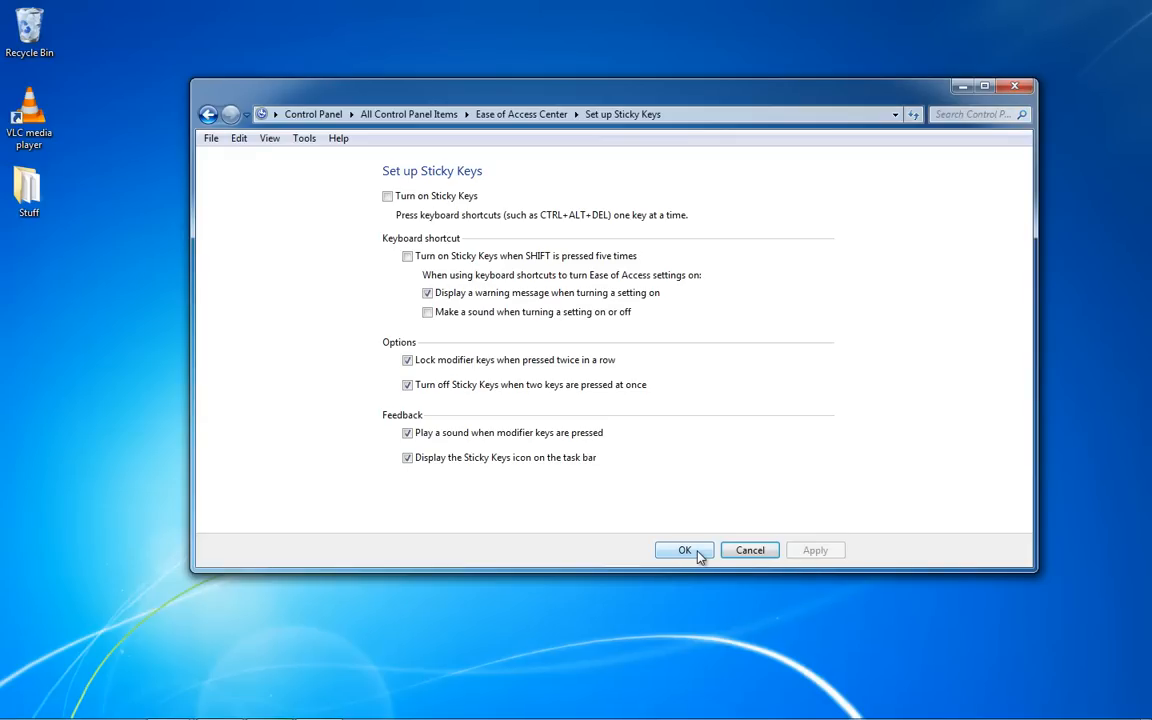
pyautogui.moveTo(608, 305)
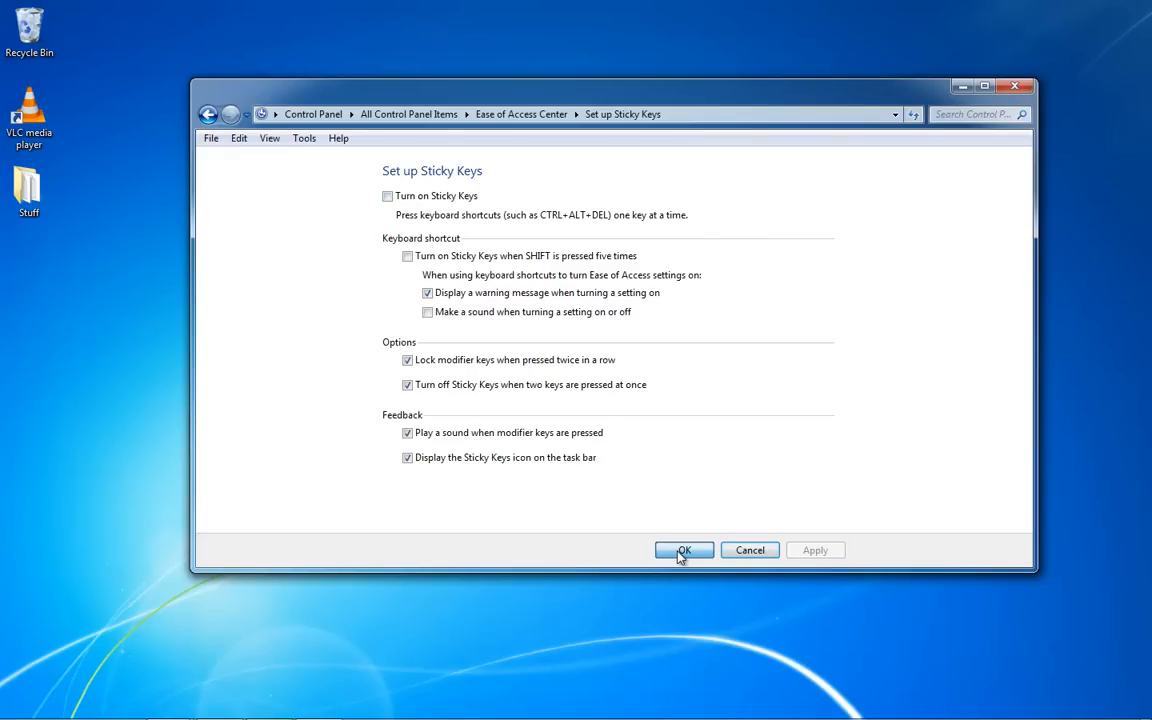
pyautogui.click(684, 550)
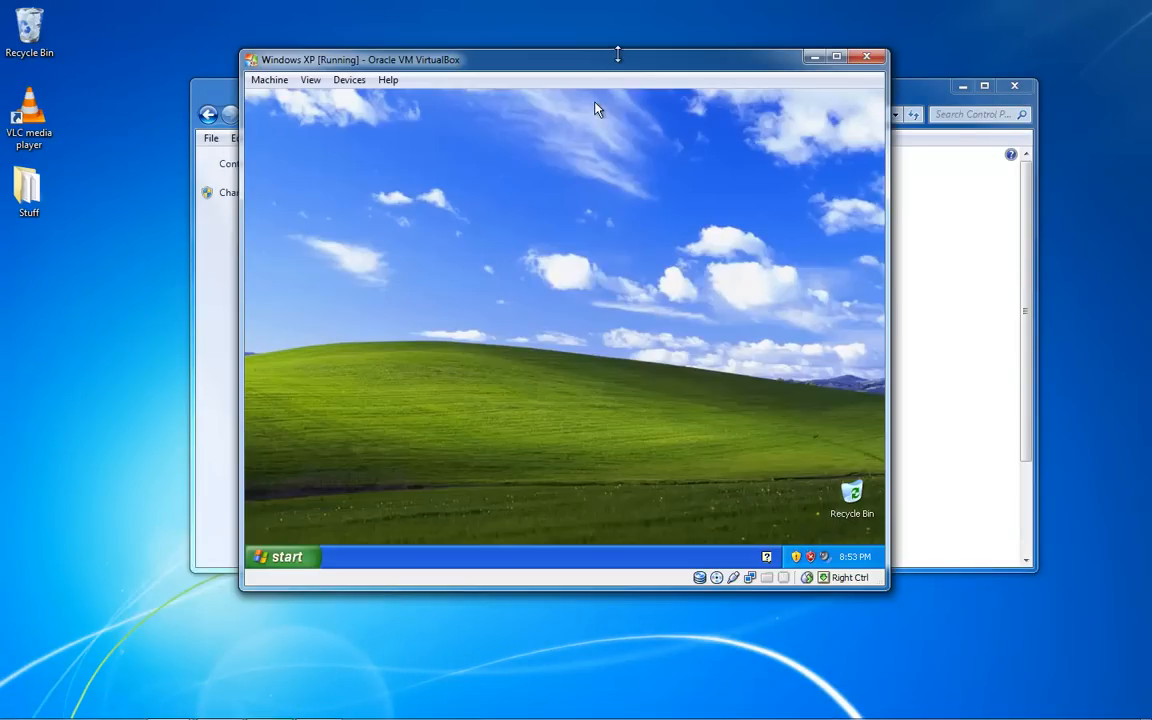
# - Maximize the Windows XP VirtualBox window and open Control Panel from the start menu
pyautogui.click(836, 57)
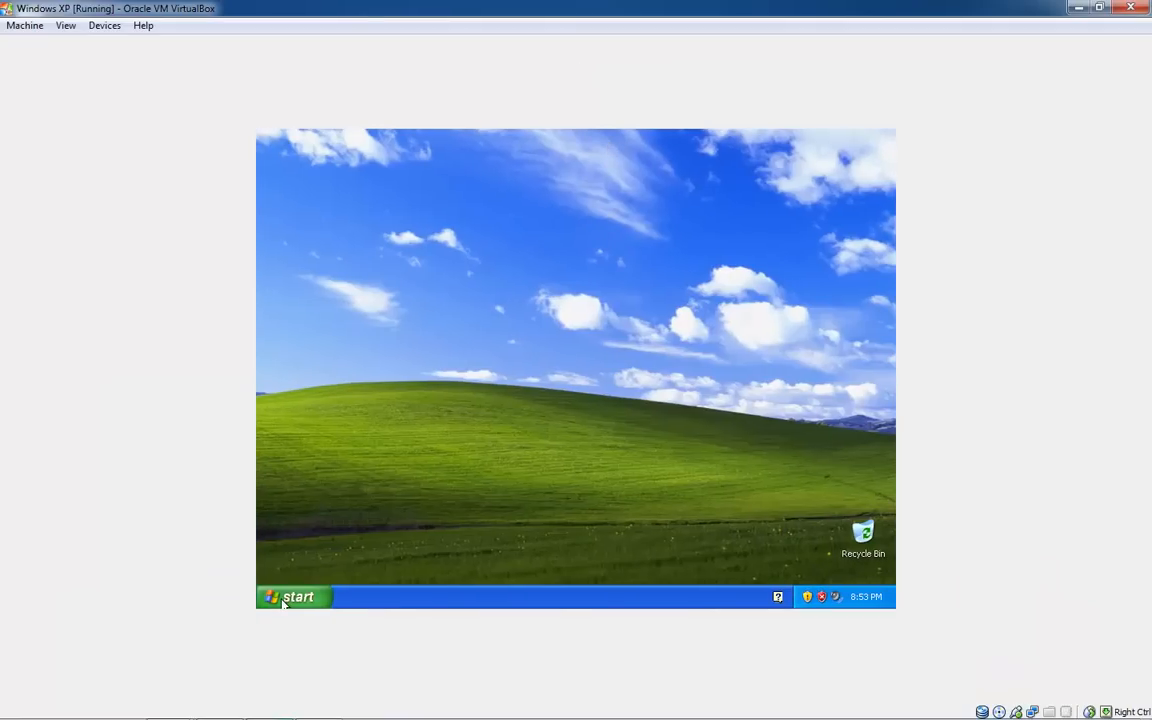
pyautogui.click(292, 596)
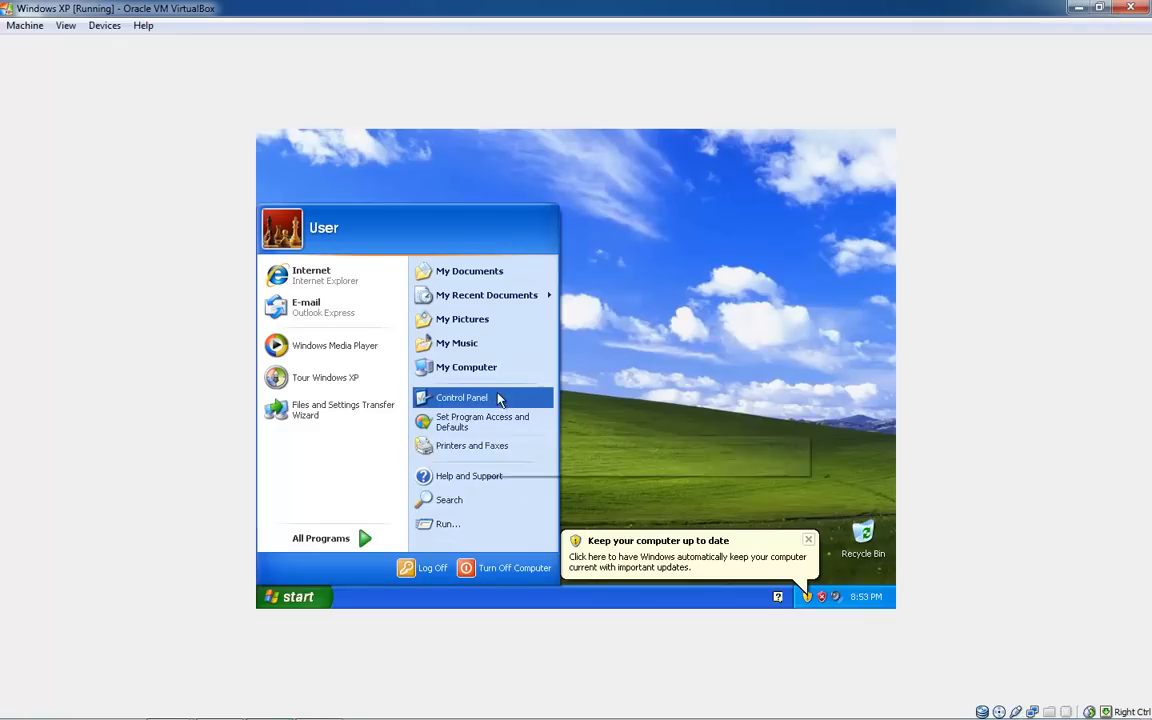
pyautogui.click(461, 397)
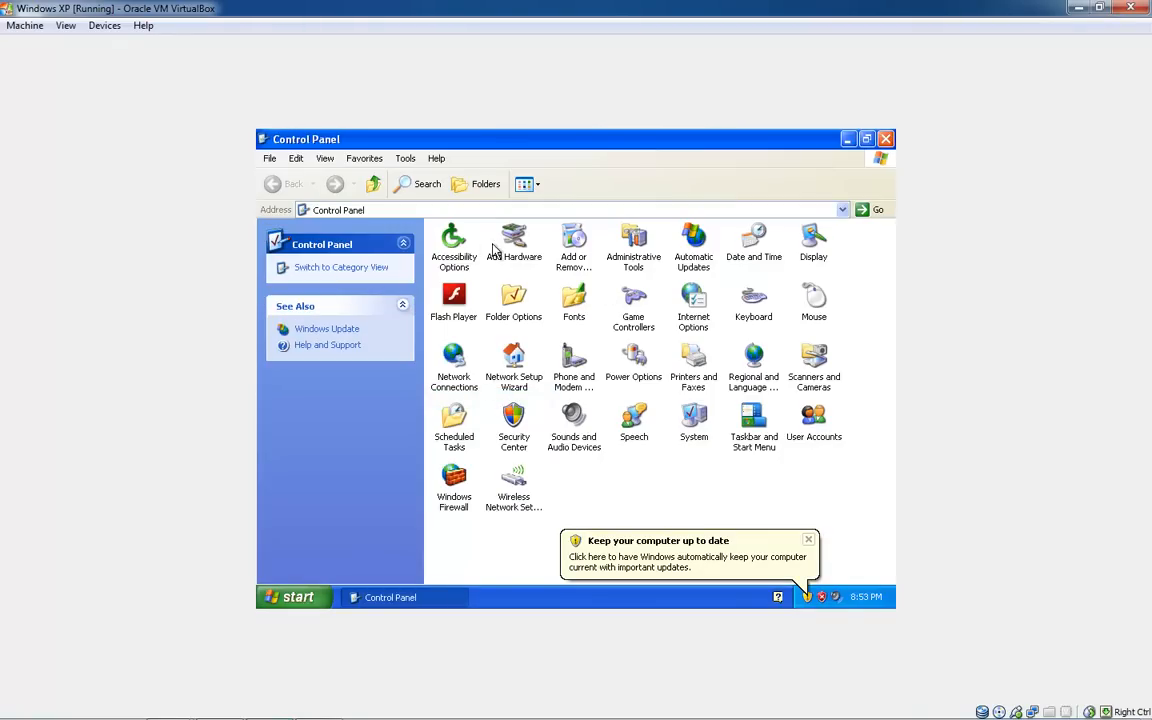
pyautogui.moveTo(454, 240)
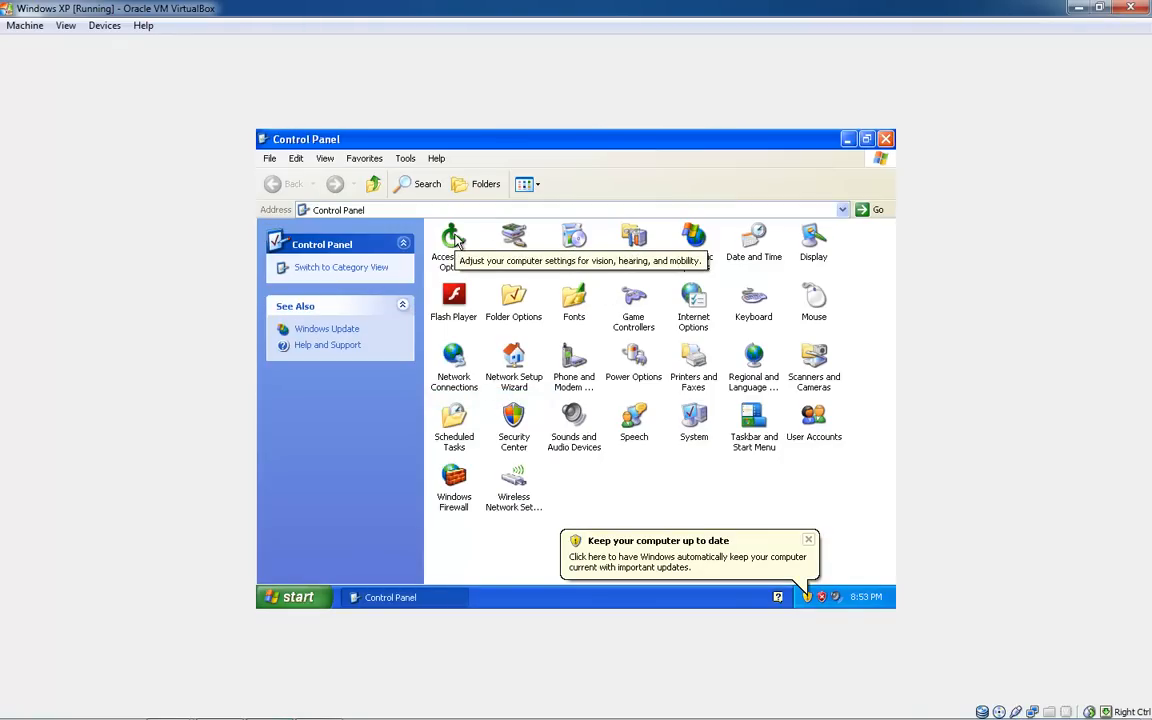
# - Open Accessibility Options' StickyKeys Settings and toggle the 'Use shortcut' checkbox
pyautogui.doubleClick(453, 240)
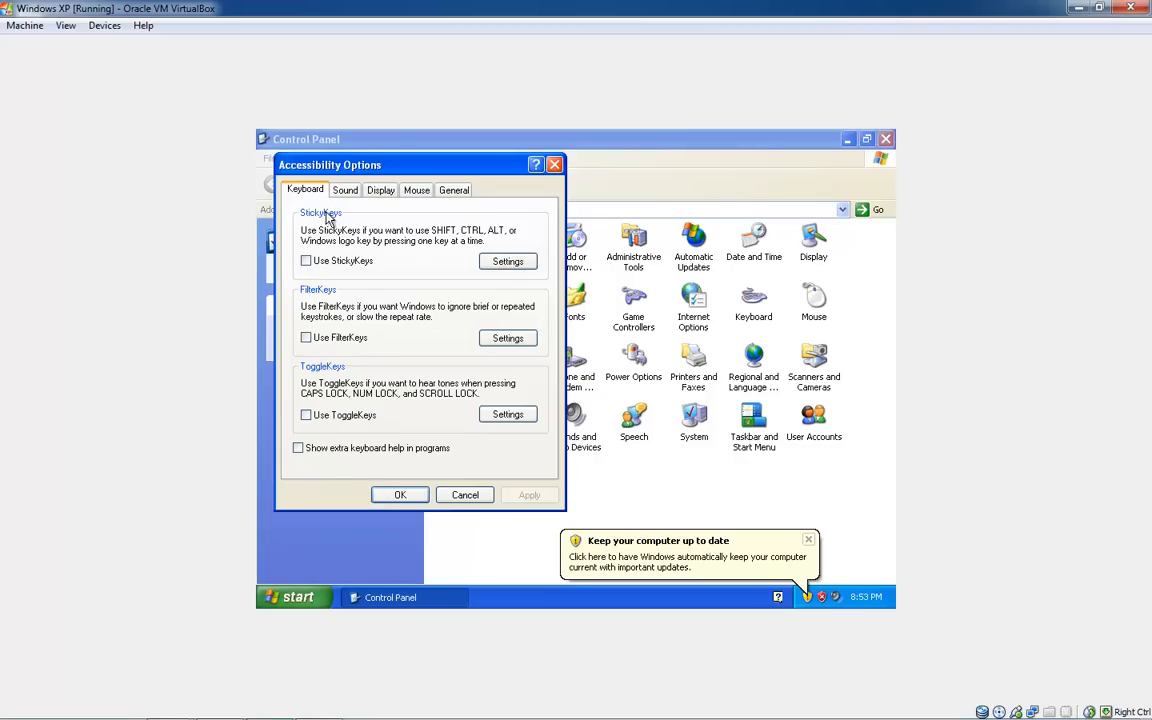
pyautogui.click(507, 261)
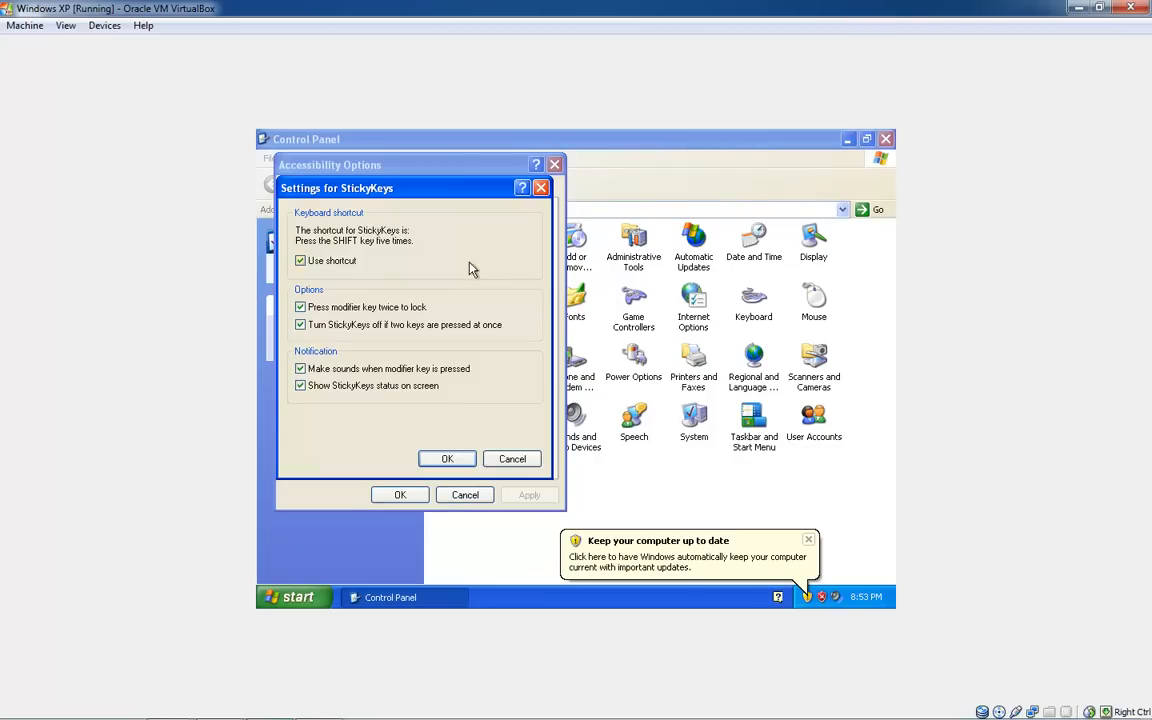
pyautogui.click(300, 260)
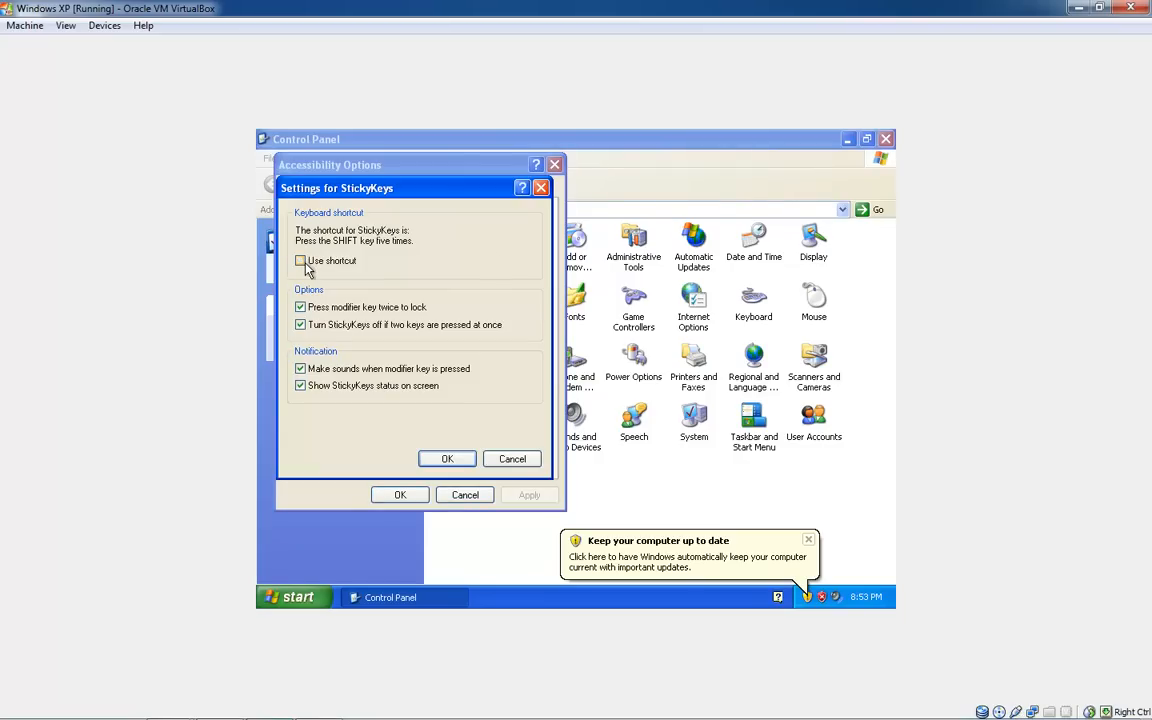
pyautogui.click(300, 260)
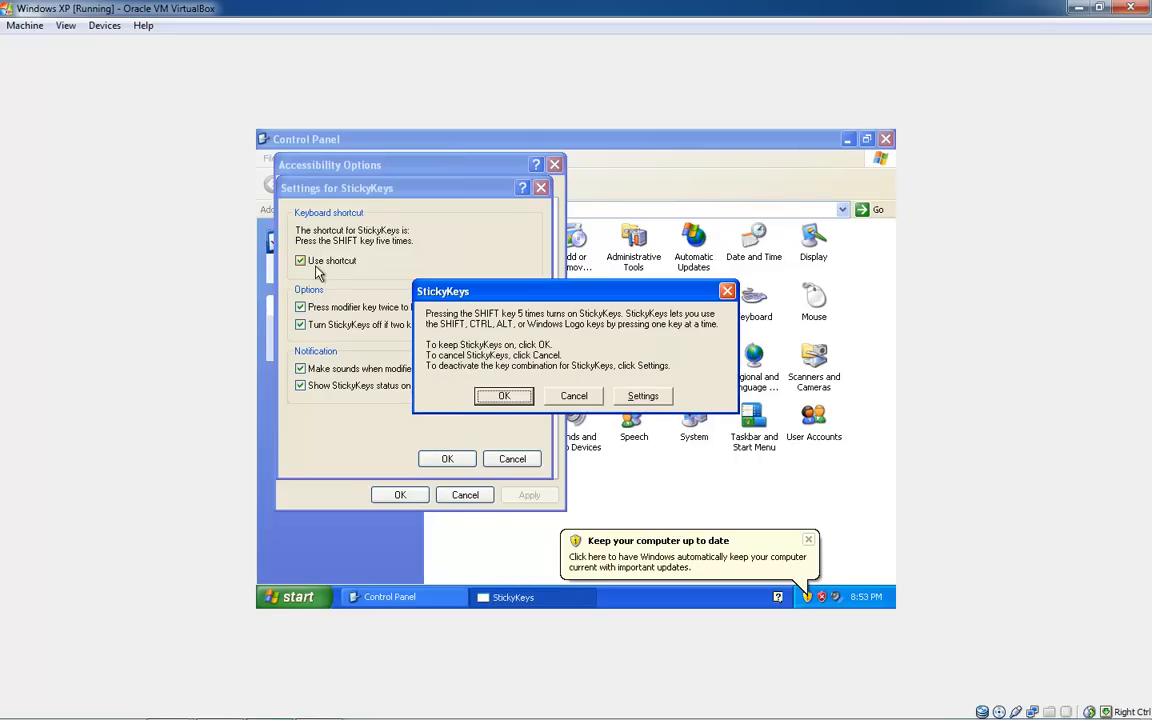
# - Dismiss the StickyKeys prompt, leave 'Use shortcut' unchecked, and confirm with OK
pyautogui.click(504, 395)
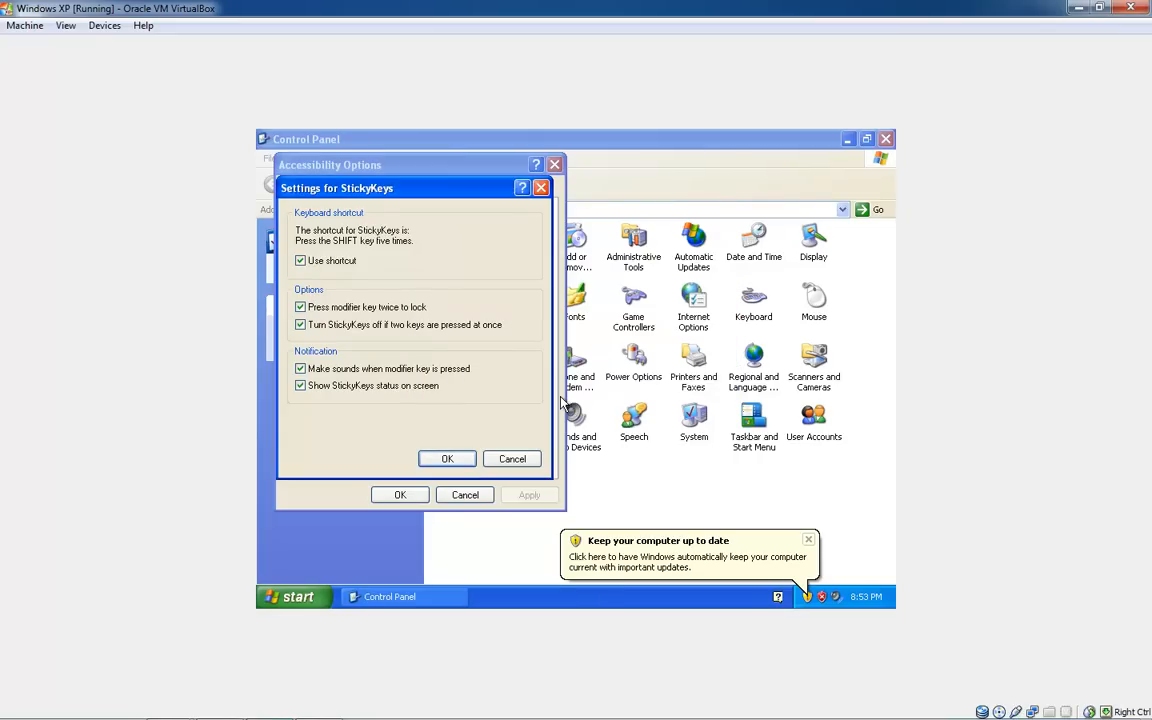
pyautogui.click(300, 260)
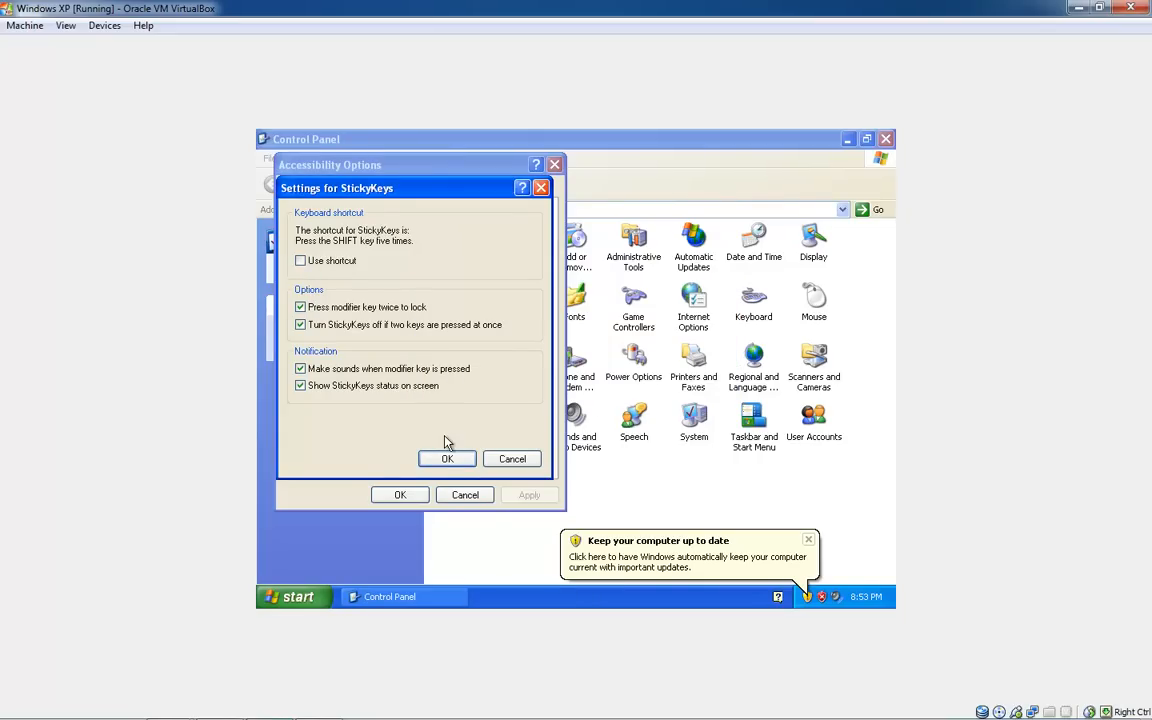
pyautogui.click(447, 458)
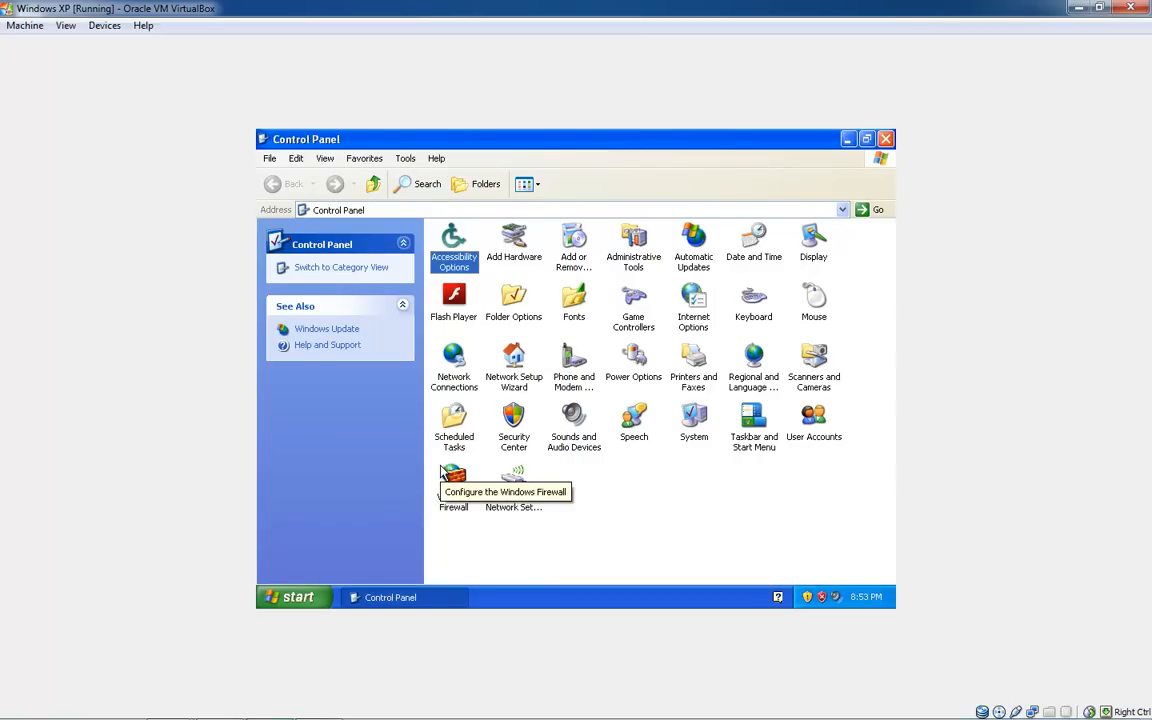
pyautogui.moveTo(913, 192)
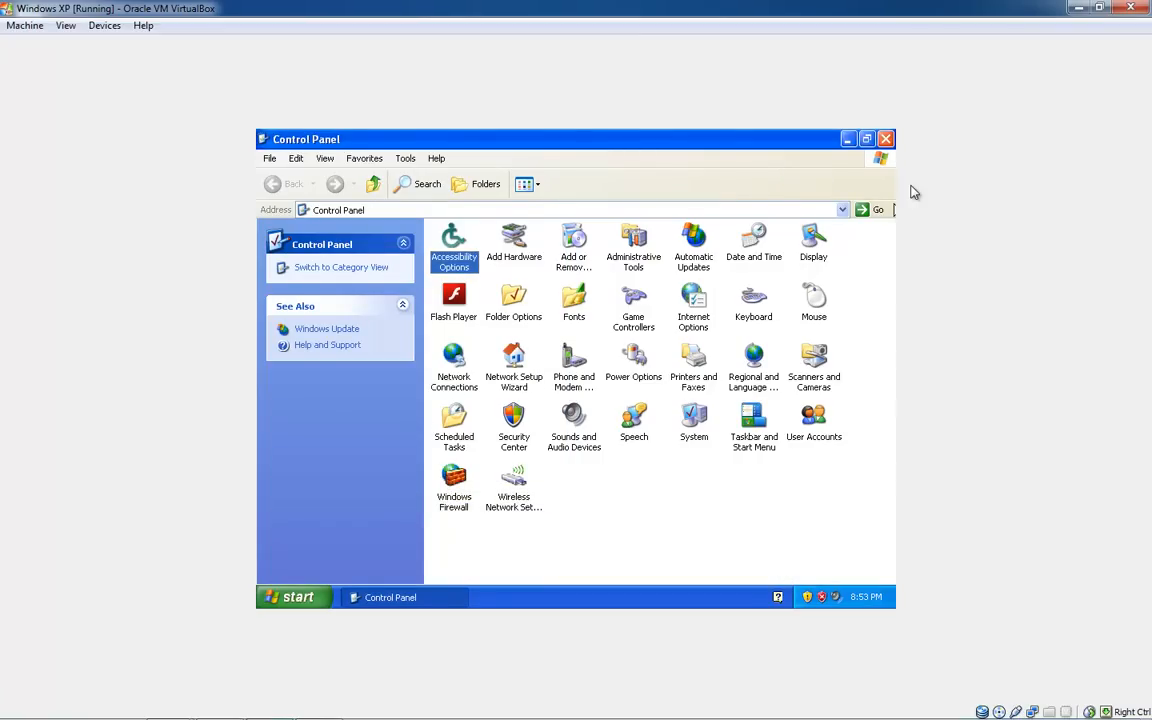